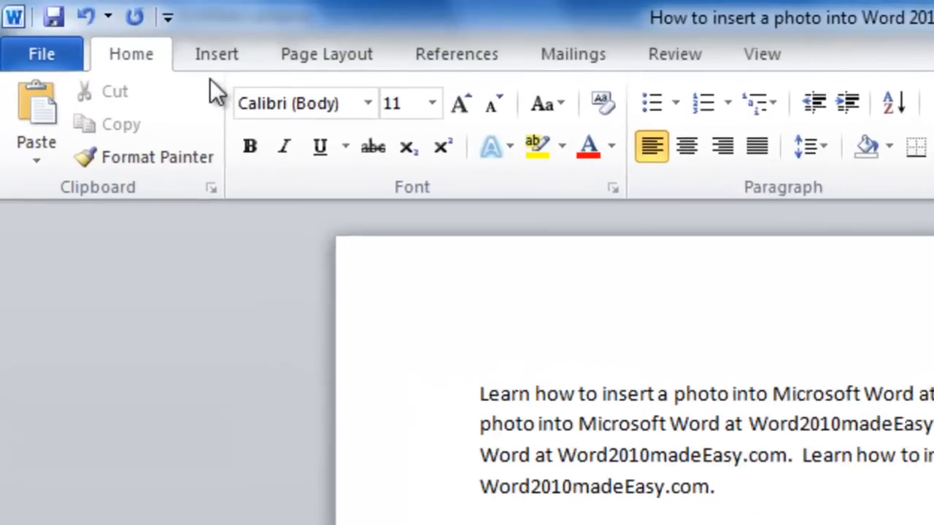
# Step: Open the Insert Picture dialog from the Insert tab to browse the Pictures library
pyautogui.click(216, 54)
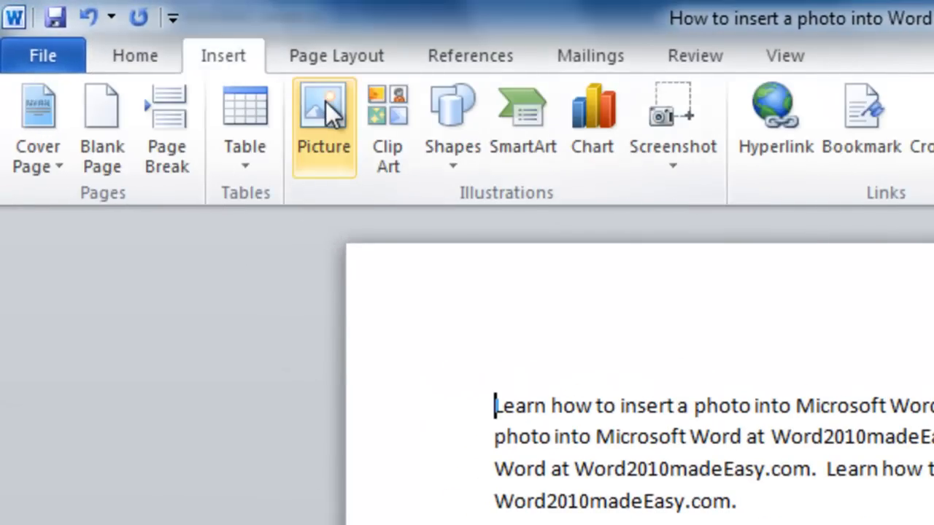
pyautogui.click(323, 116)
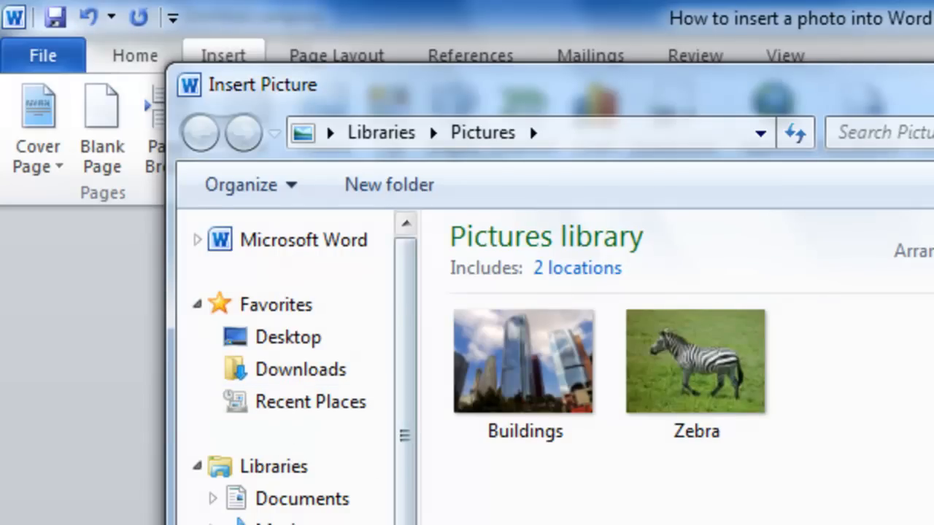
# Step: Select the Zebra photo and insert it into the document
pyautogui.click(696, 361)
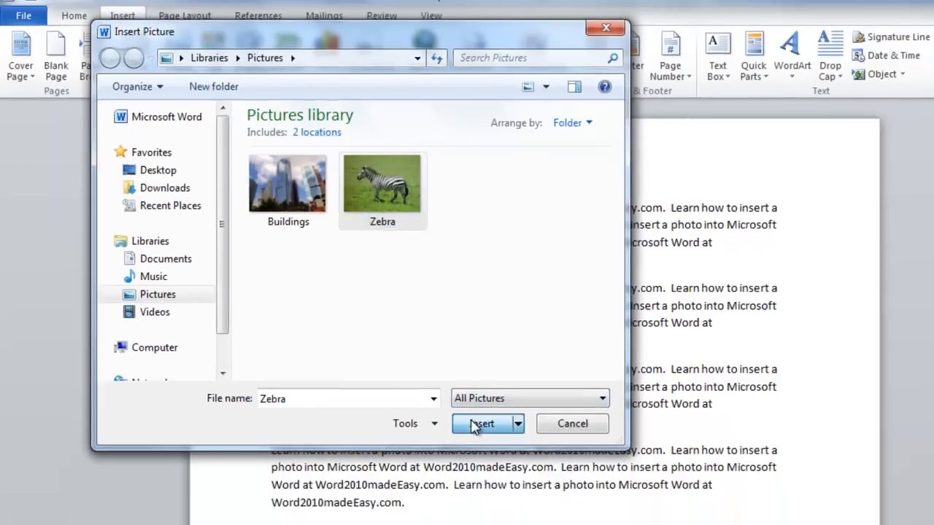
pyautogui.click(482, 424)
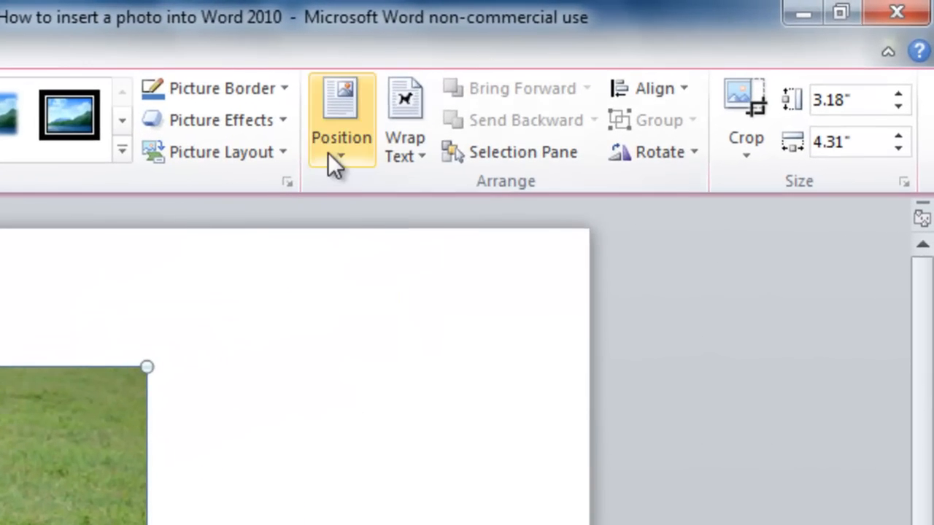
# Step: Set the zebra photo's position to Top Left with Square text wrapping
pyautogui.click(340, 117)
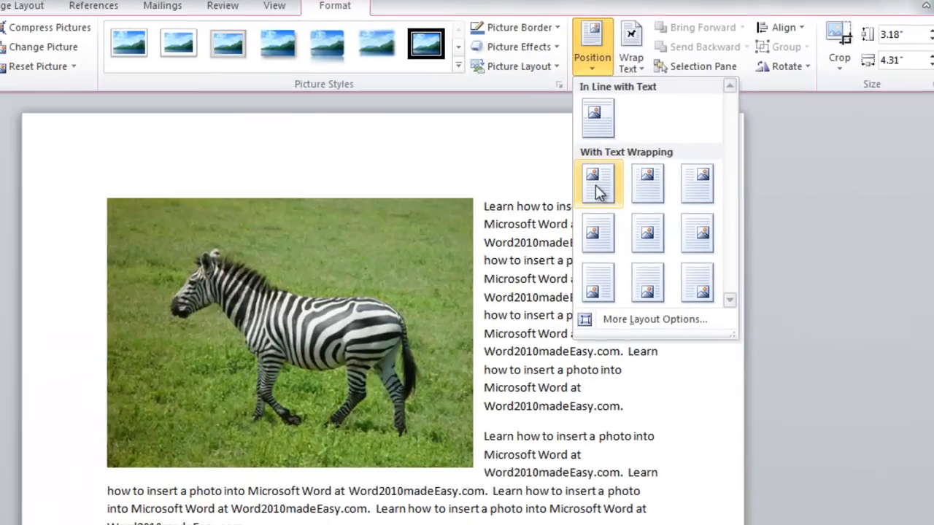
pyautogui.click(647, 182)
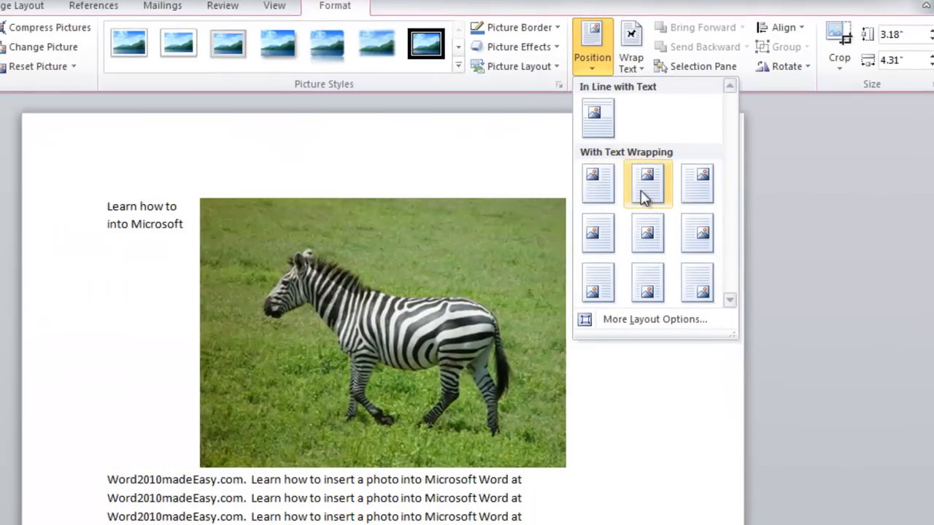
pyautogui.click(597, 183)
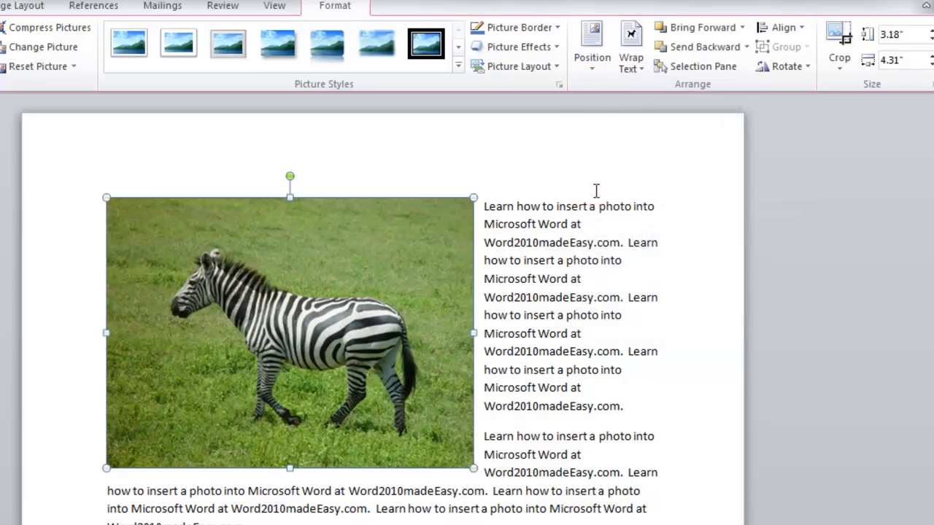
pyautogui.moveTo(540, 507)
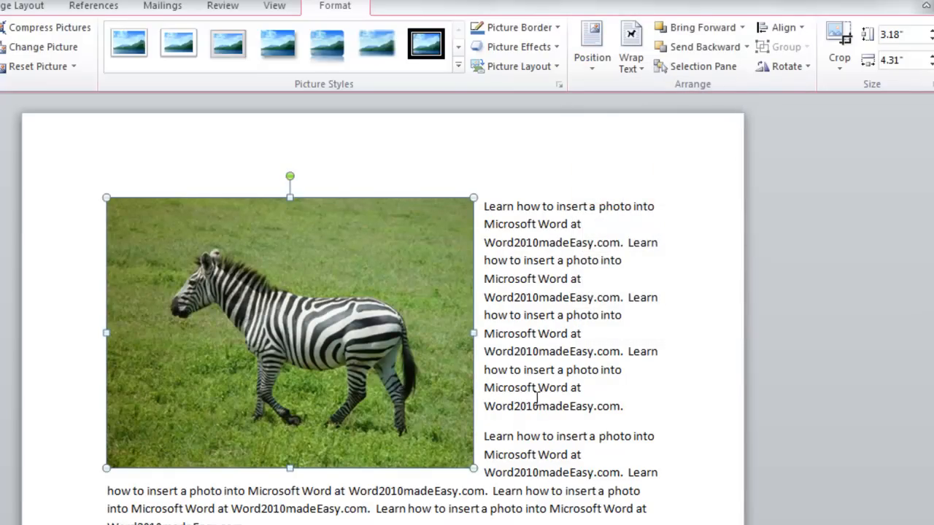
pyautogui.moveTo(377, 44)
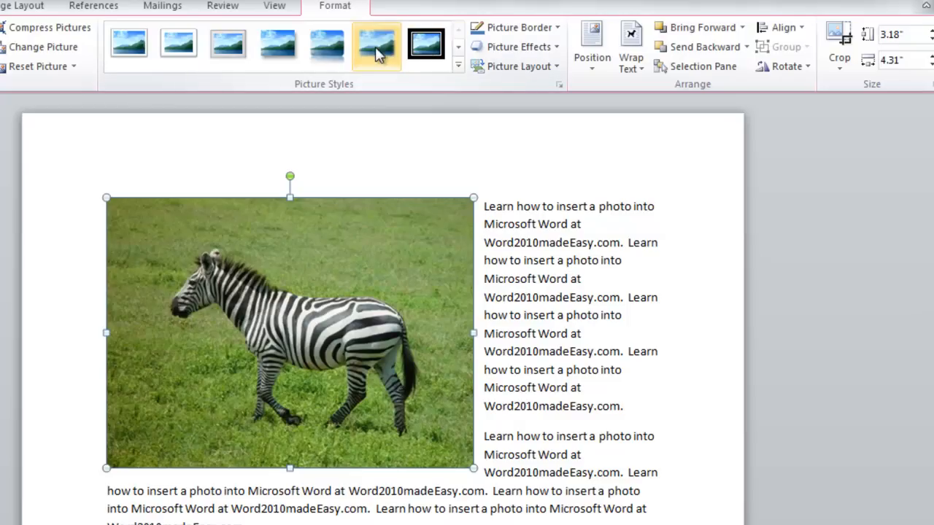
# Step: Apply a drop-shadow style from the Picture Styles gallery to the zebra photo
pyautogui.click(227, 45)
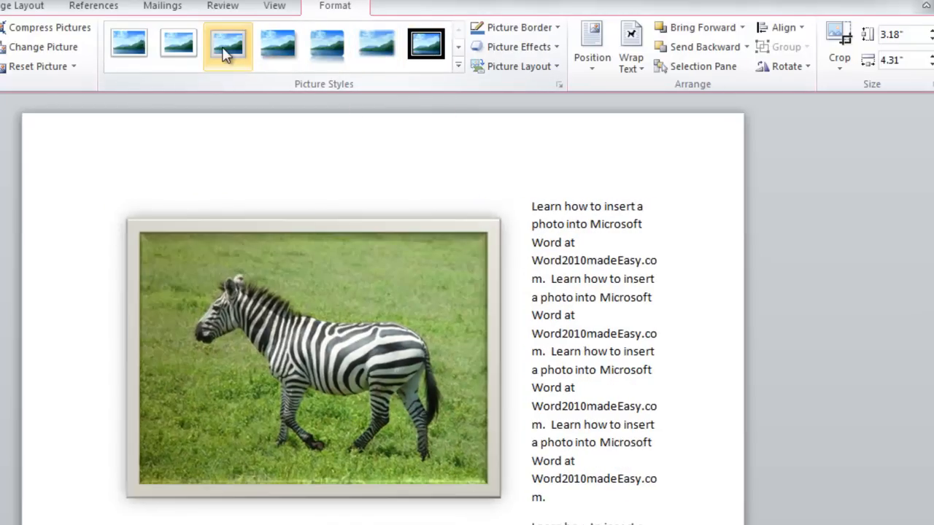
pyautogui.click(278, 45)
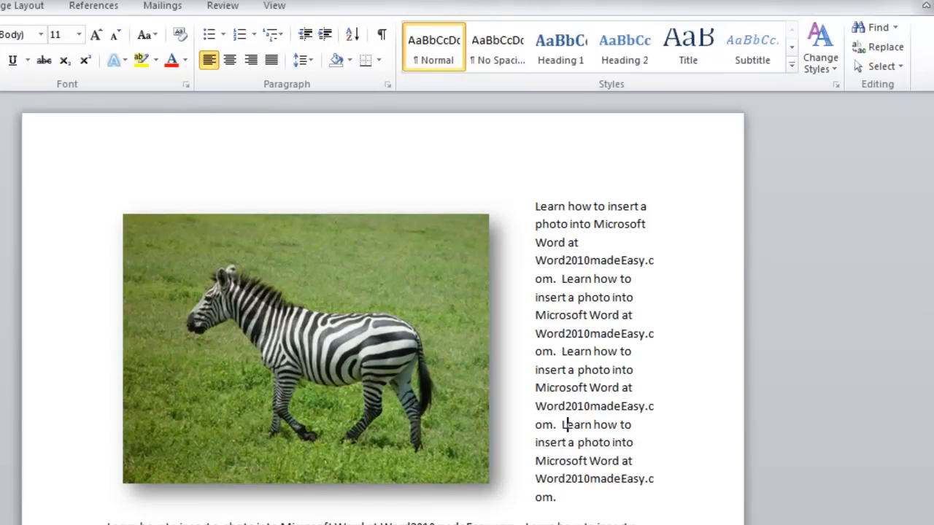
pyautogui.moveTo(314, 371)
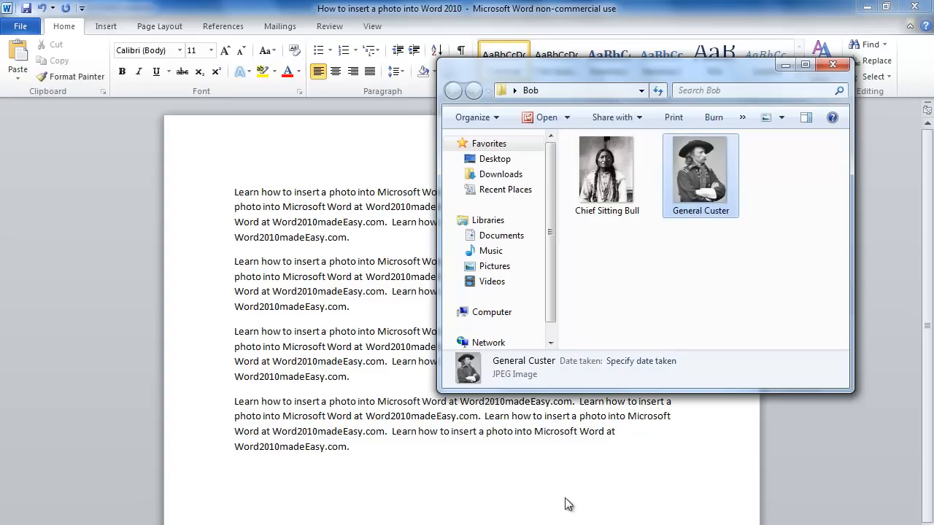
pyautogui.moveTo(697, 169)
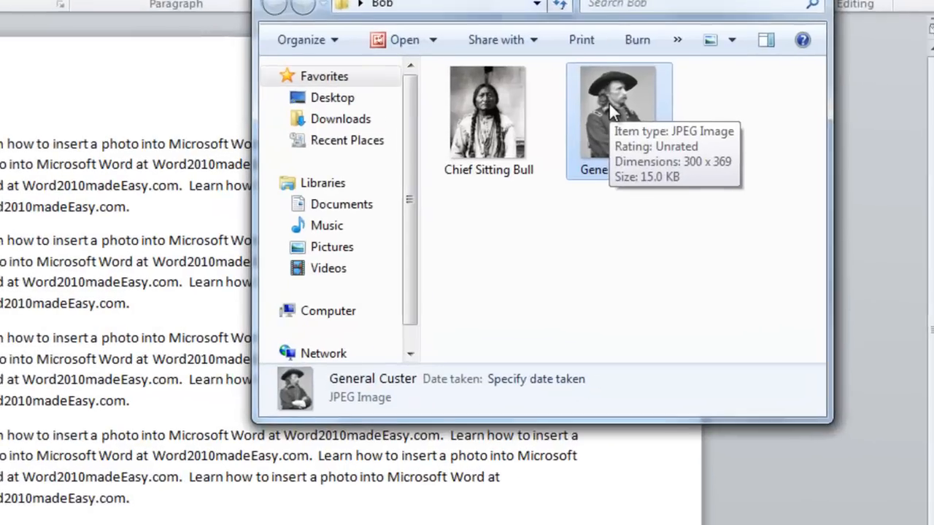
# Step: Right-click the General Custer photo in Explorer to copy it
pyautogui.rightClick(609, 110)
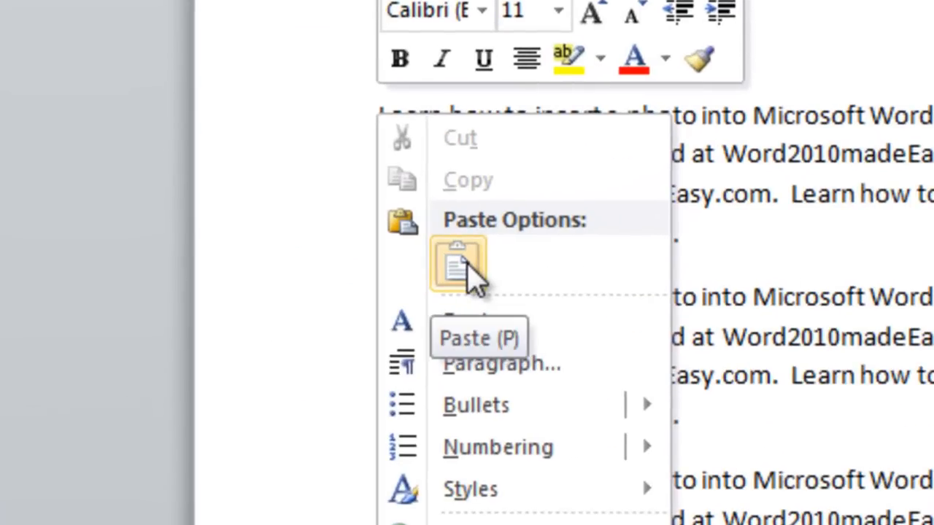
pyautogui.click(458, 265)
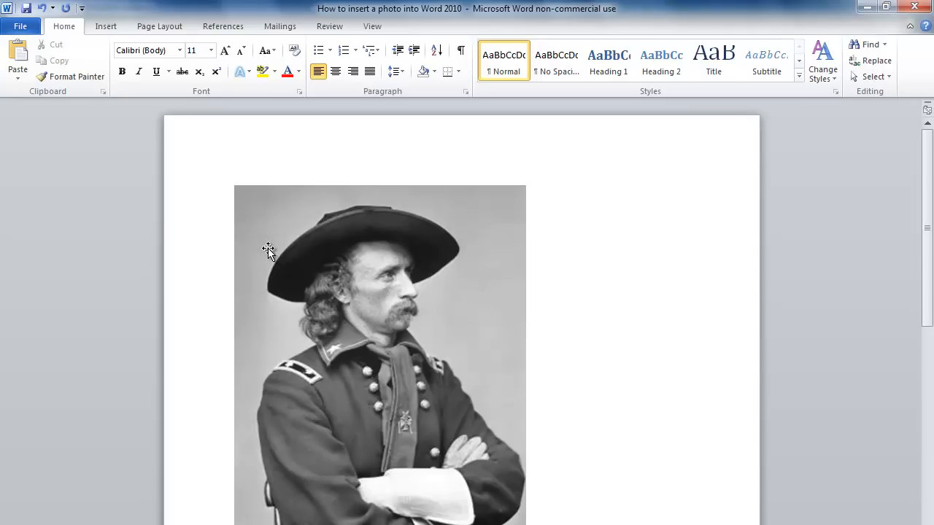
pyautogui.moveTo(287, 264)
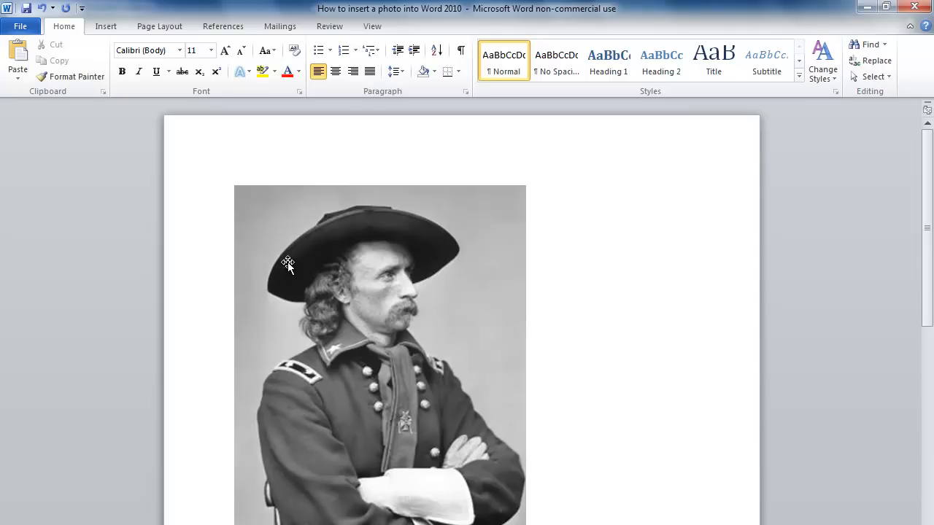
pyautogui.click(365, 314)
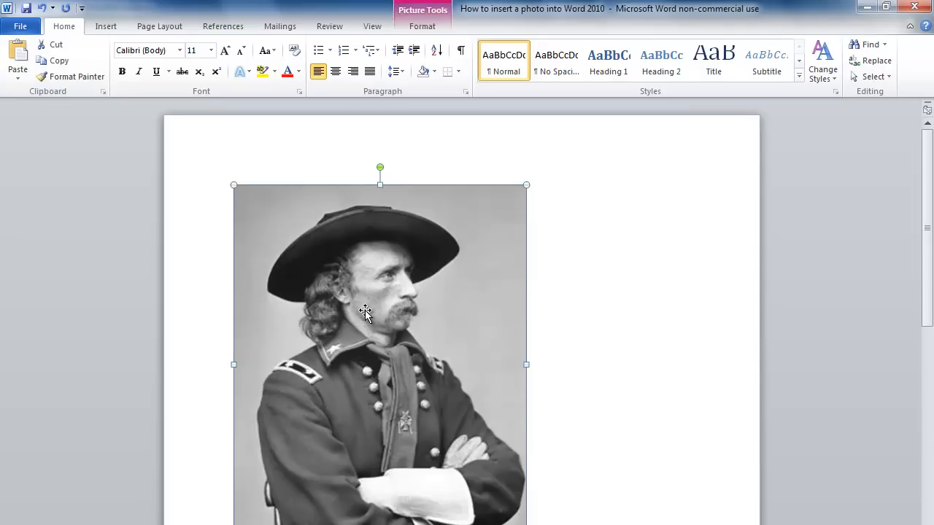
pyautogui.press('Delete')
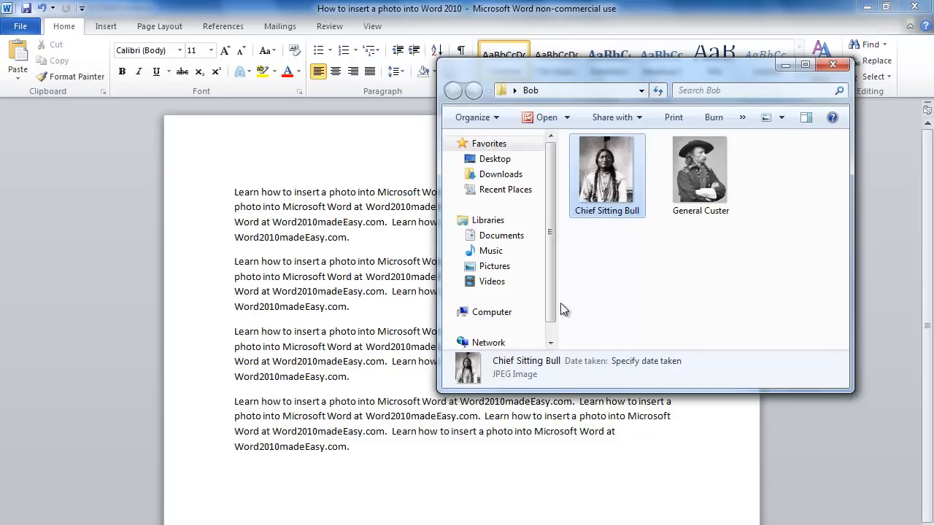
pyautogui.moveTo(605, 159)
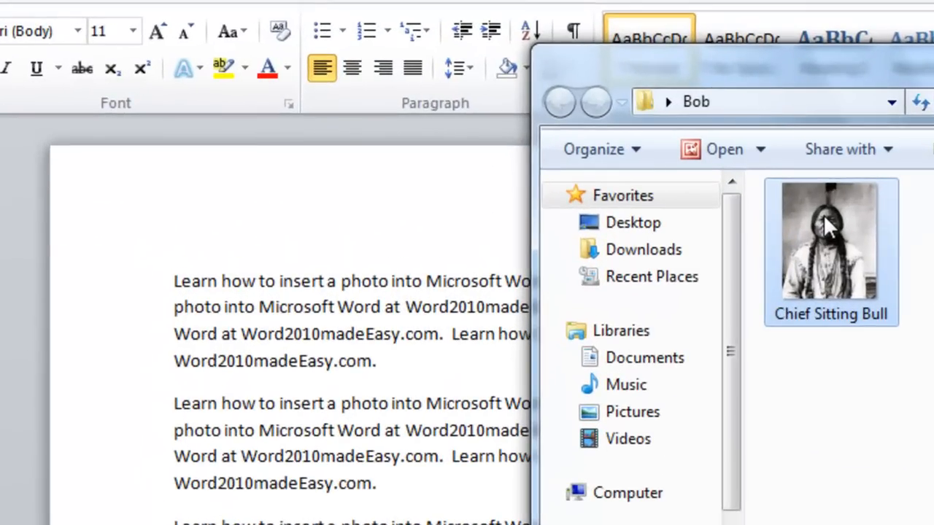
# Step: Drag the Chief Sitting Bull photo from Explorer onto the Word page
pyautogui.moveTo(828, 241); pyautogui.dragTo(803, 219)
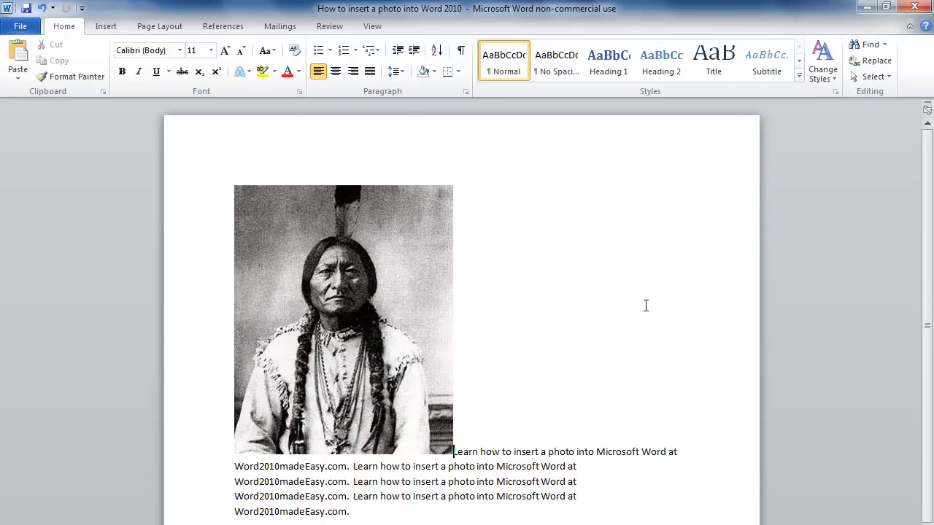
pyautogui.click(343, 321)
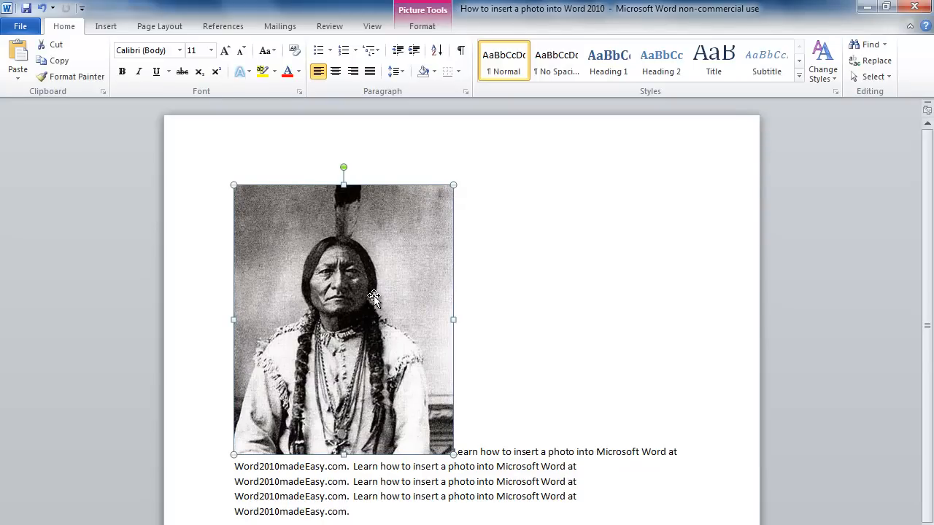